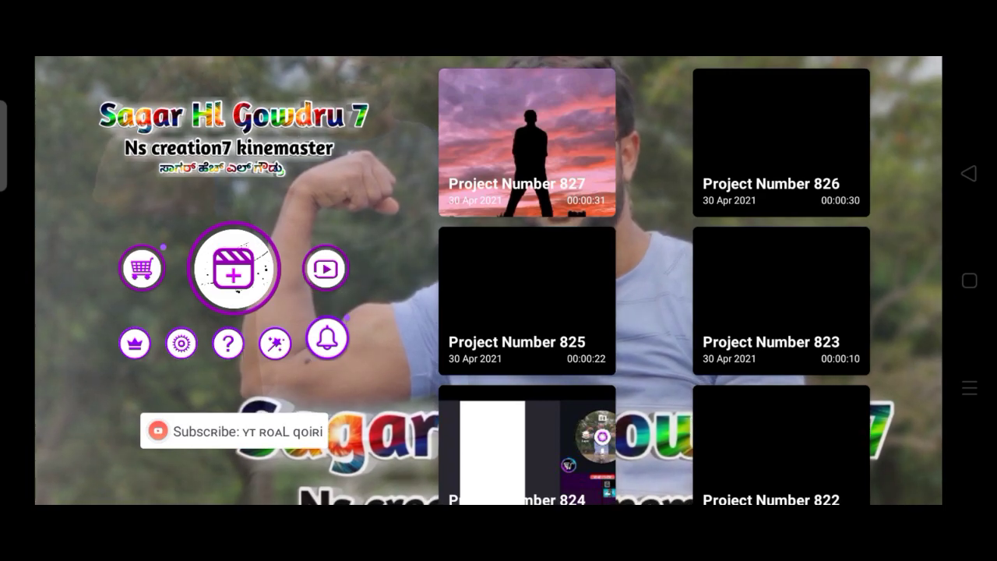
# - Start a new KineMaster project in vertical 9:16 aspect ratio
pyautogui.click(234, 267)
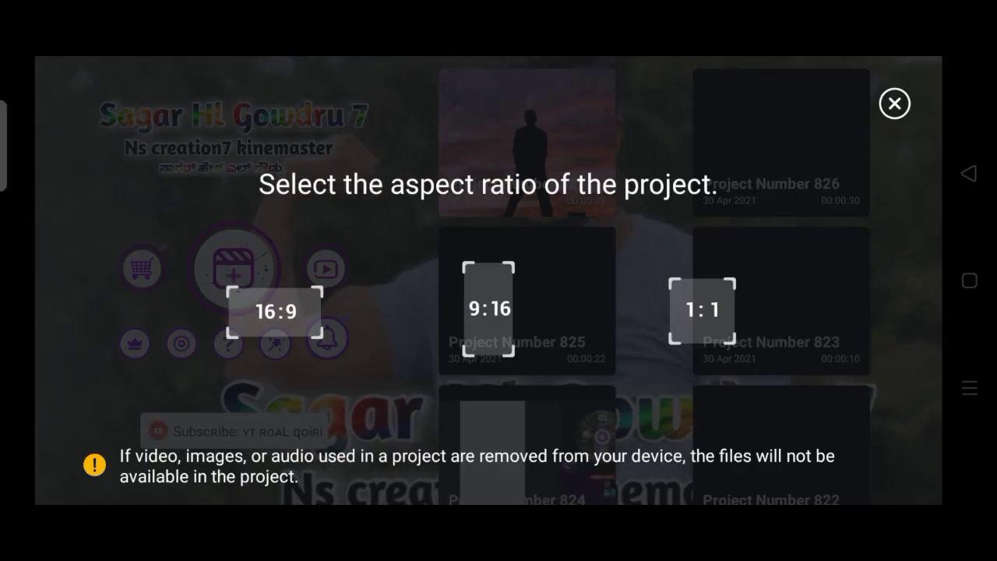
pyautogui.click(894, 103)
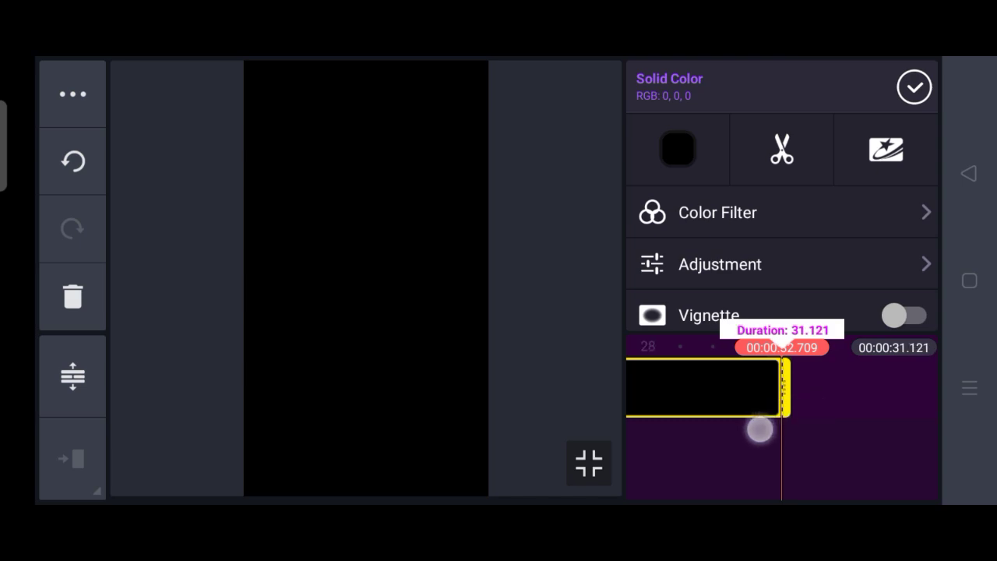
# - Confirm the black Solid Color background clip at about 31 seconds
pyautogui.click(914, 87)
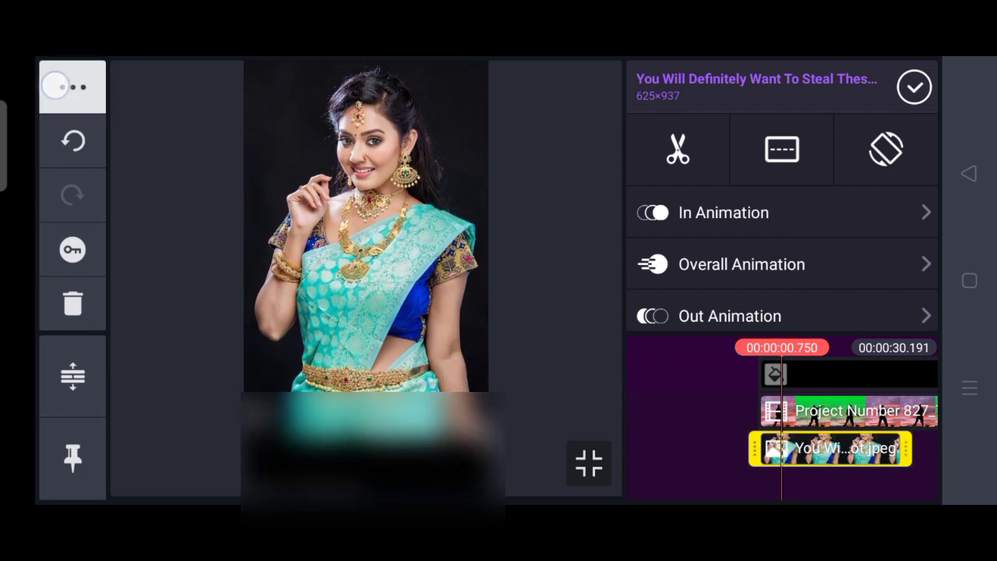
# - Confirm the woman photo layer beneath the silhouette video and close its options
pyautogui.click(72, 87)
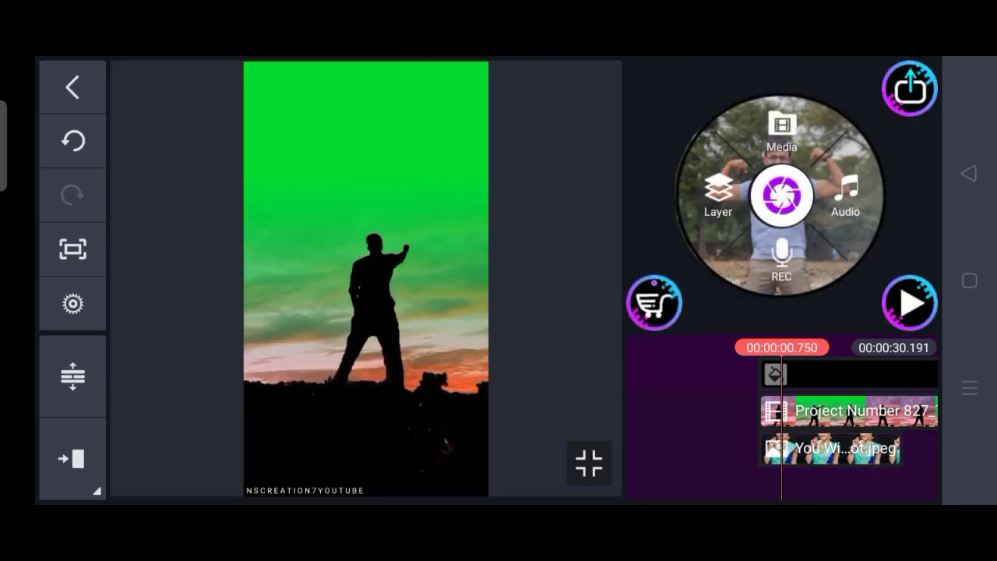
# - Enable Chroma Key on the silhouette video with green #00CC05 as key colour
pyautogui.click(849, 411)
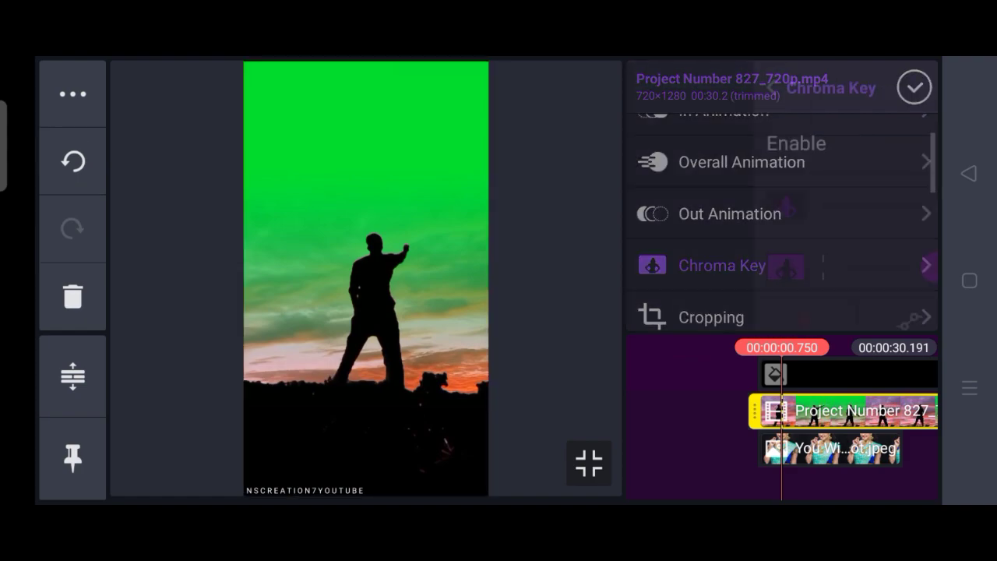
pyautogui.click(720, 265)
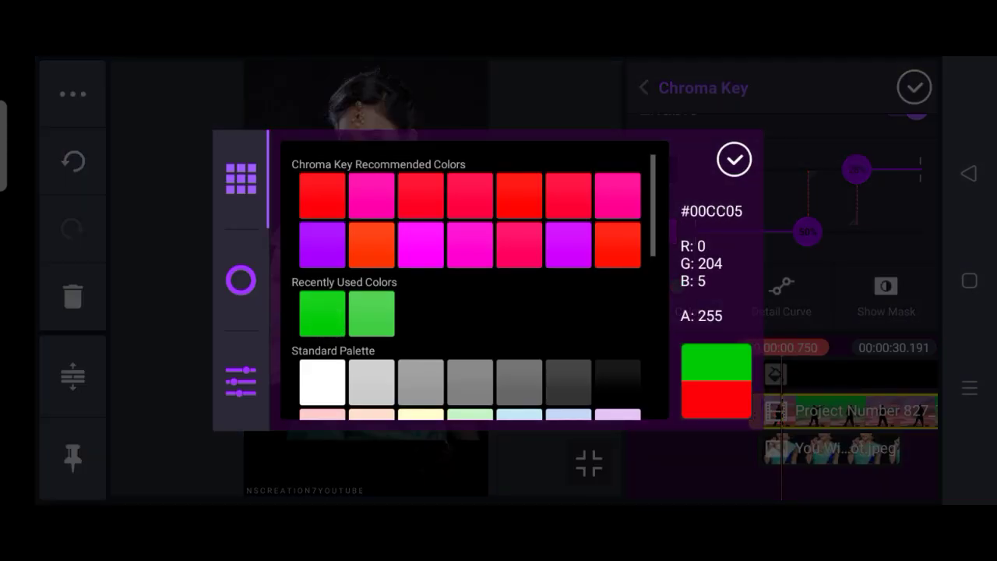
# - Confirm the green key colour and tune both chroma key threshold sliders
pyautogui.click(733, 158)
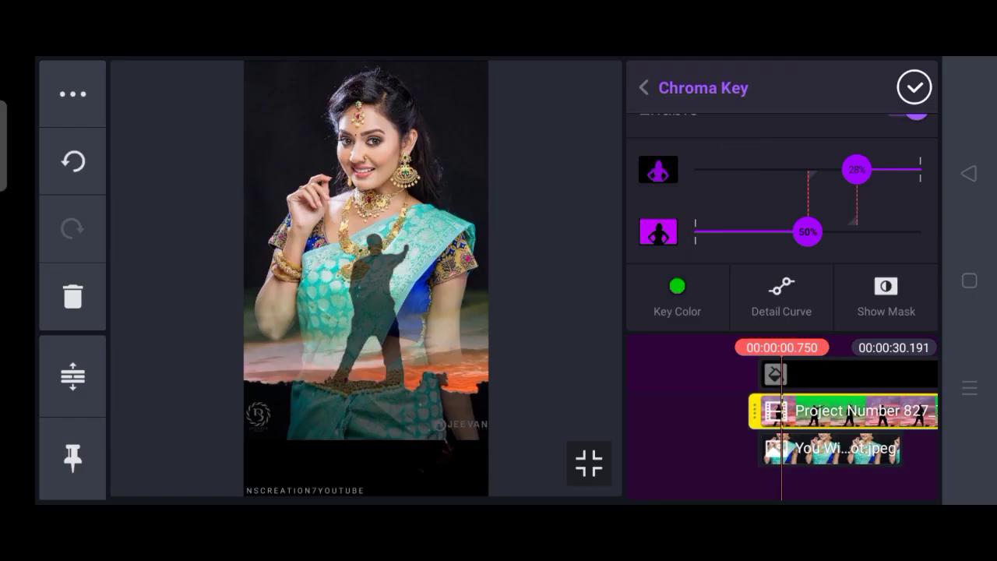
pyautogui.moveTo(806, 232); pyautogui.dragTo(793, 232)
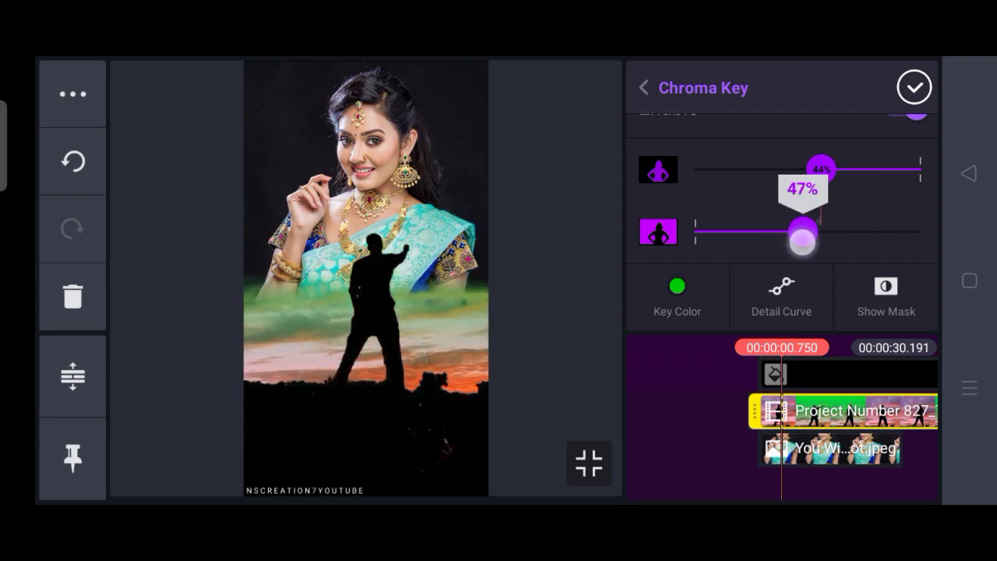
pyautogui.moveTo(806, 238); pyautogui.dragTo(793, 231)
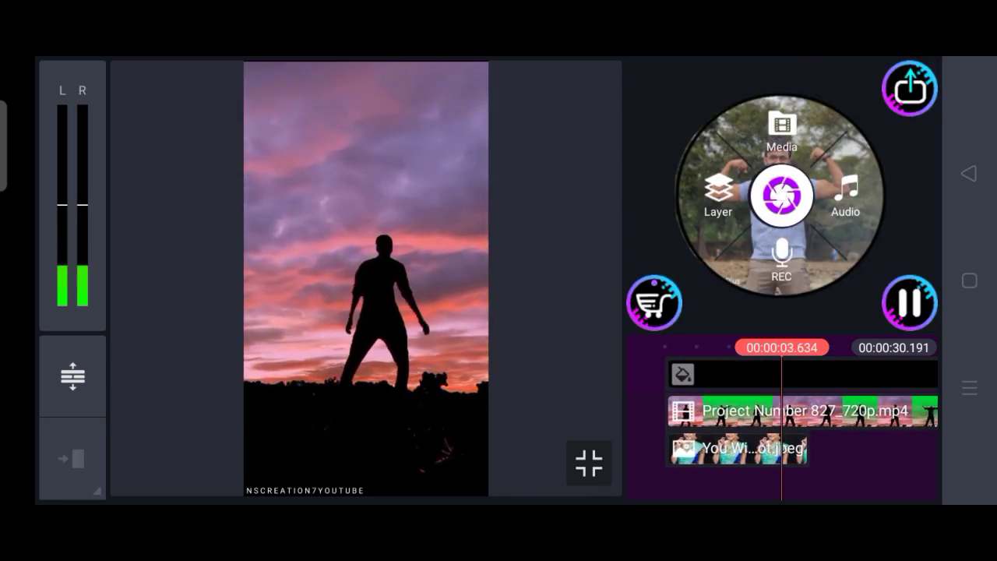
# - Pause and replay the preview, then select the first woman photo layer
pyautogui.click(909, 303)
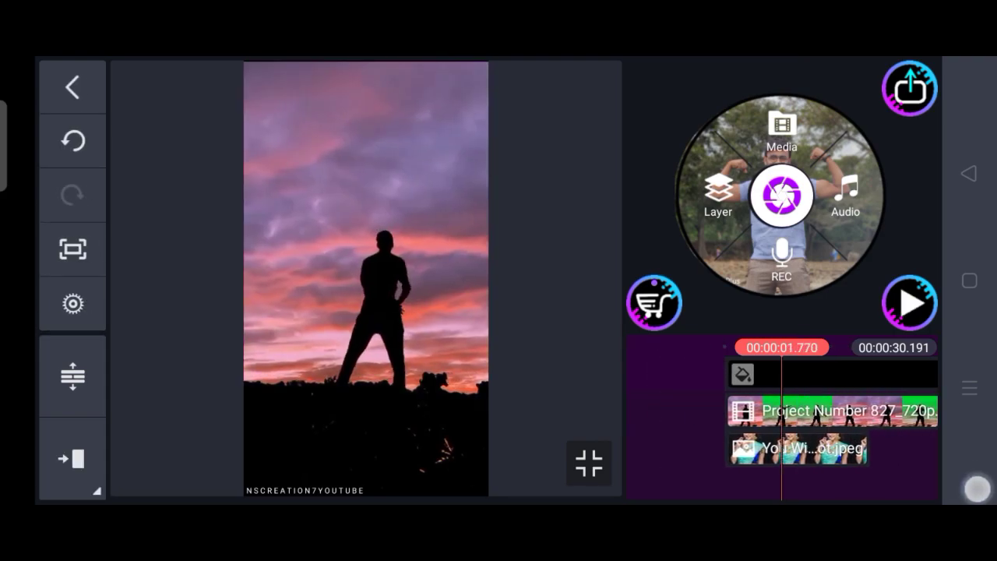
pyautogui.click(909, 303)
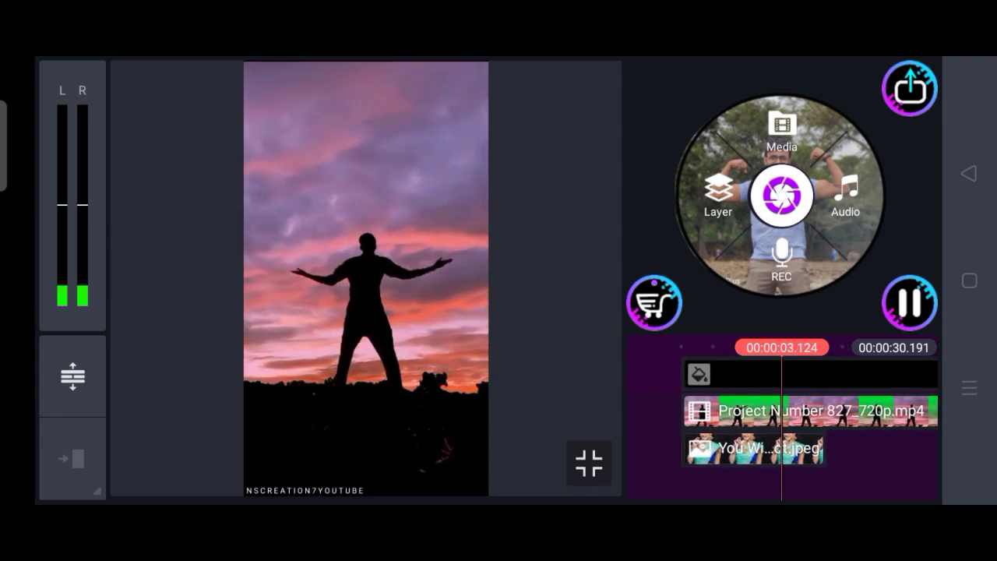
pyautogui.click(752, 448)
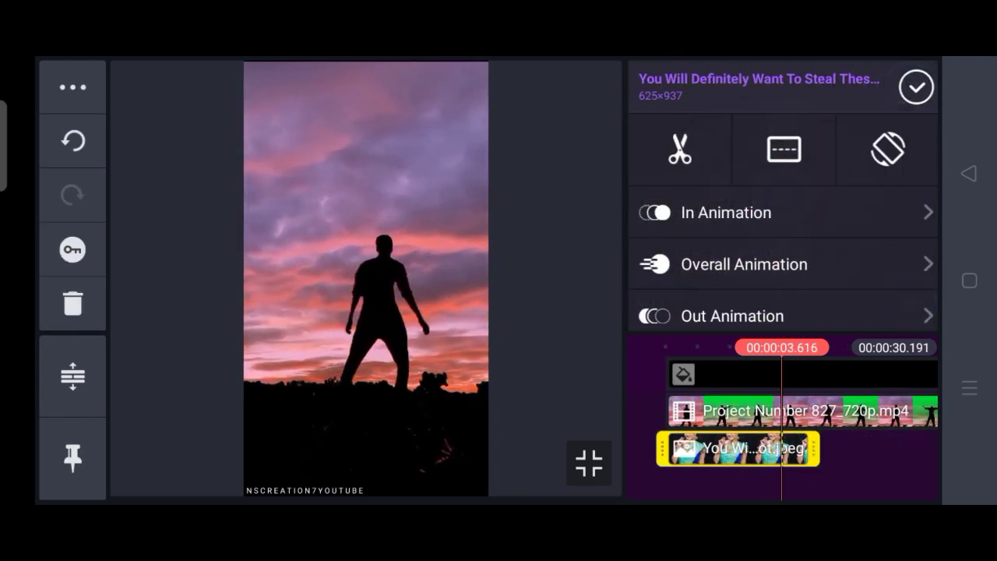
# - Add the Best South Indian Brides photo as a layer after the first photo
pyautogui.click(679, 149)
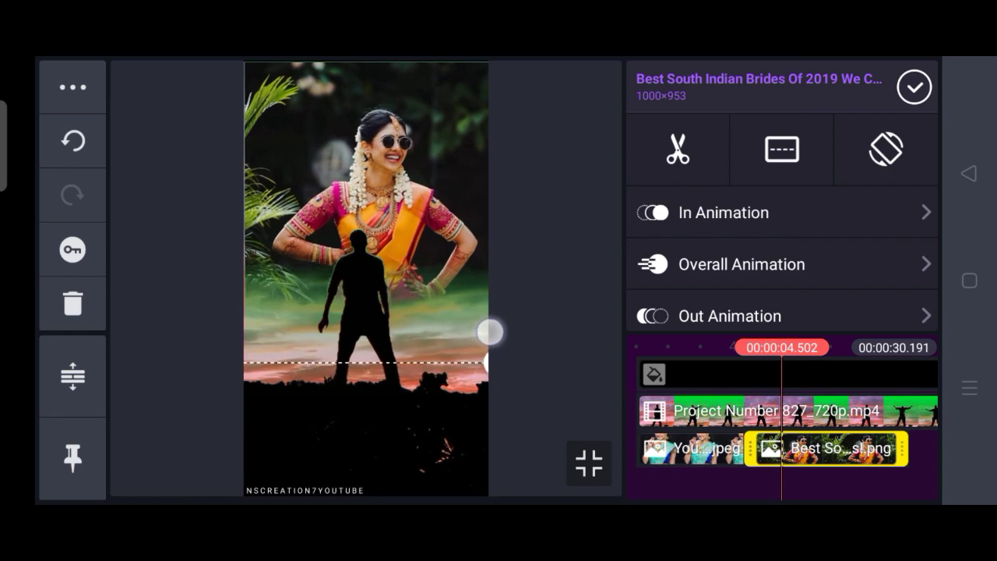
pyautogui.click(71, 87)
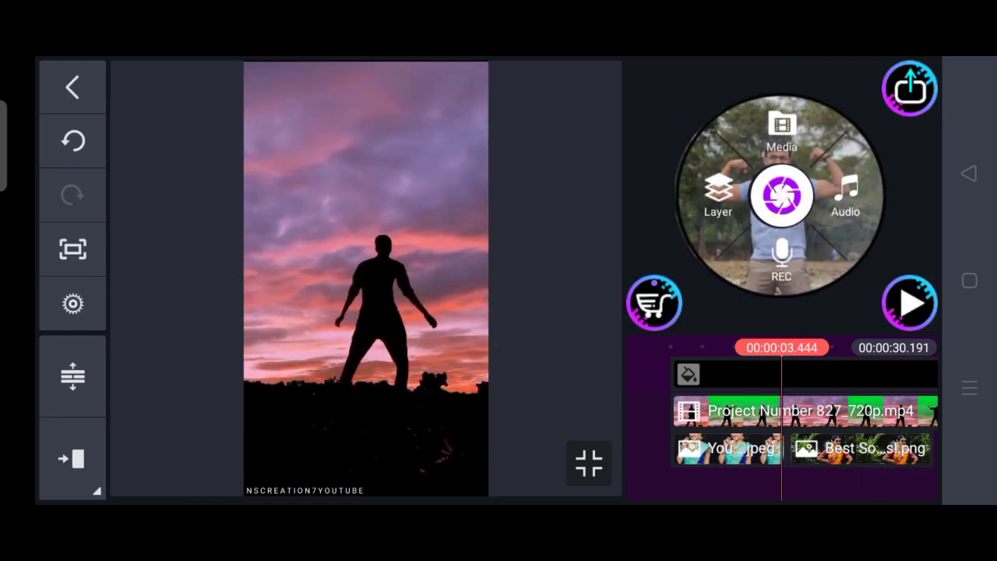
pyautogui.click(909, 302)
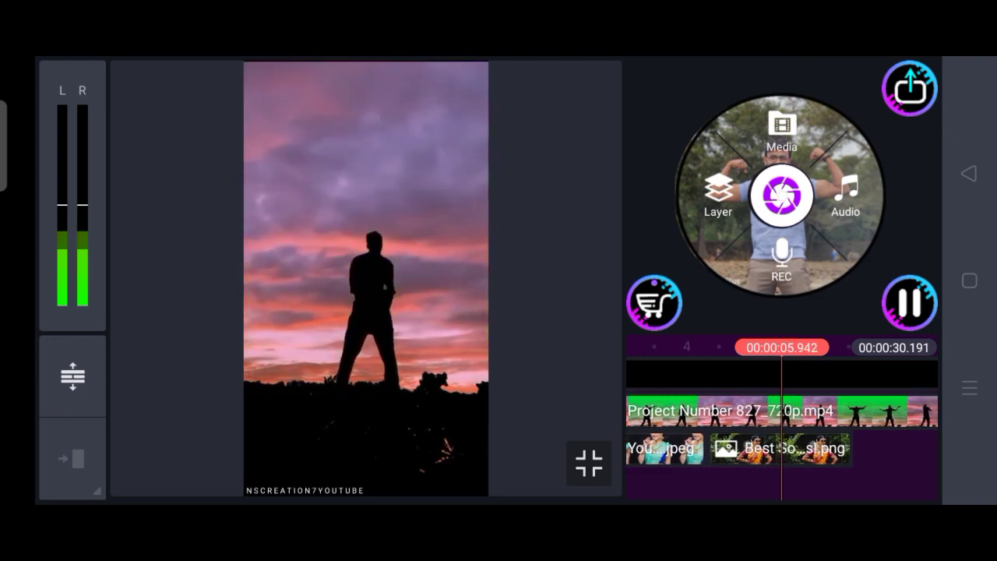
pyautogui.click(909, 302)
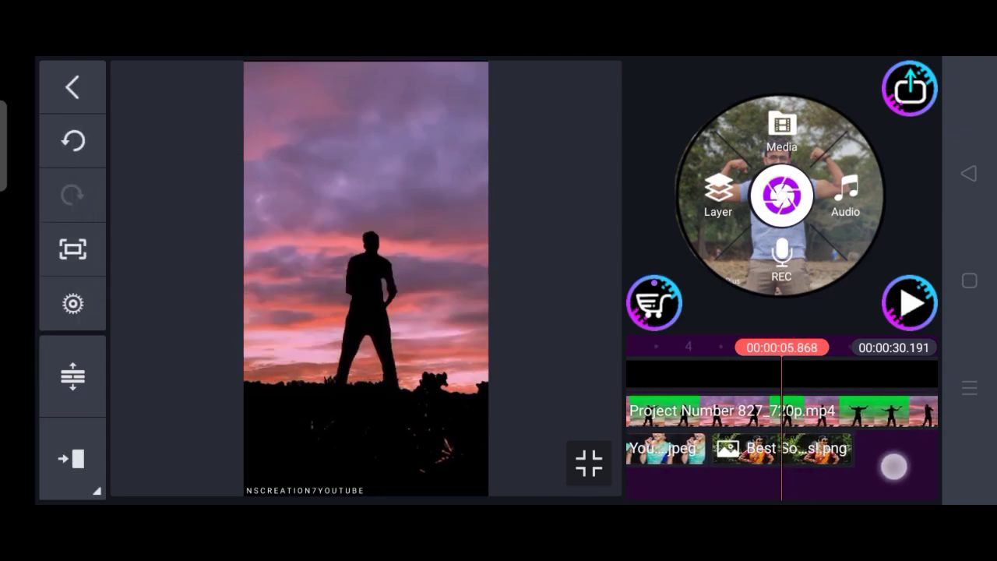
pyautogui.click(909, 303)
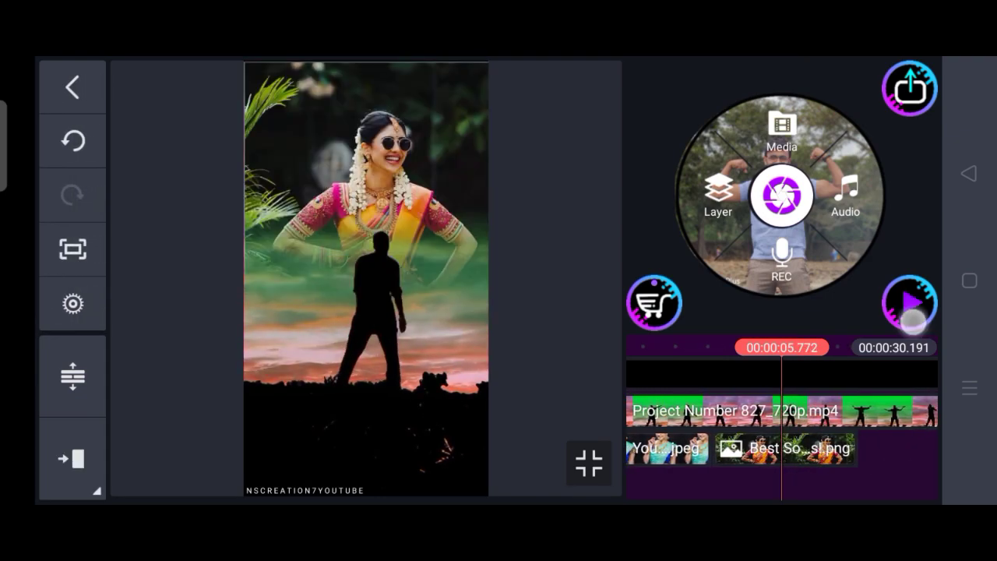
pyautogui.click(909, 303)
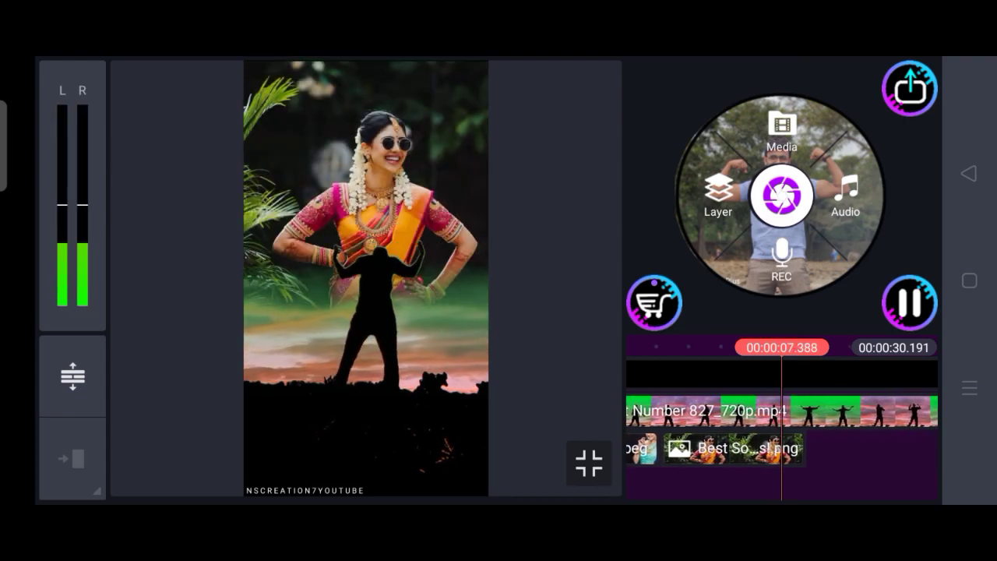
pyautogui.click(909, 303)
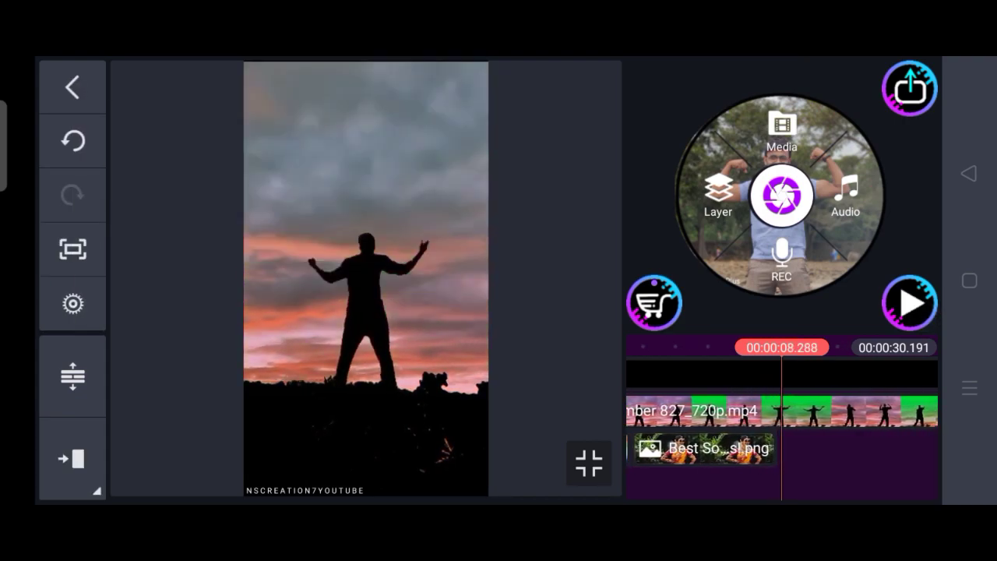
pyautogui.click(704, 447)
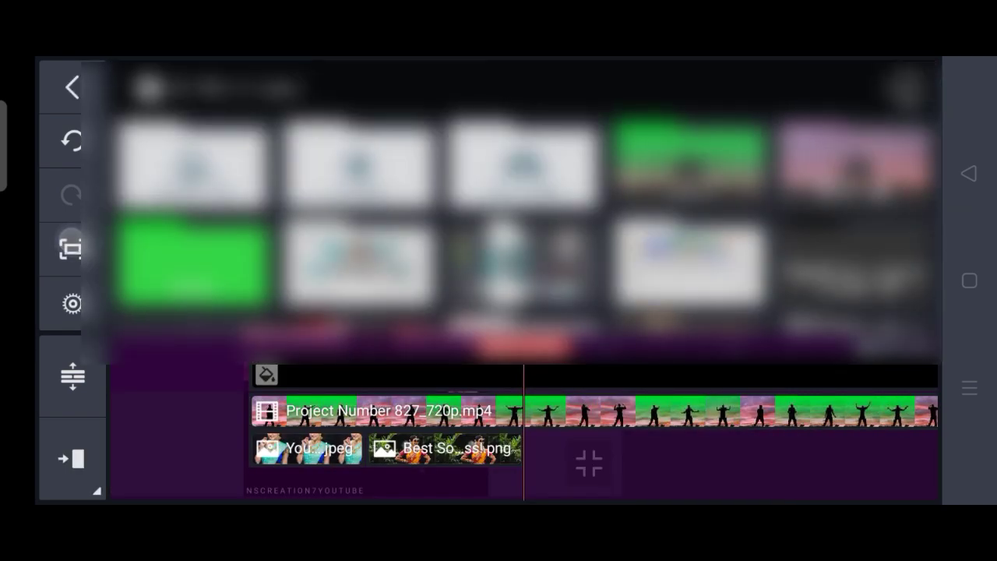
# - Add the green-blouse Styling photo after the bride image and play the project
pyautogui.click(853, 447)
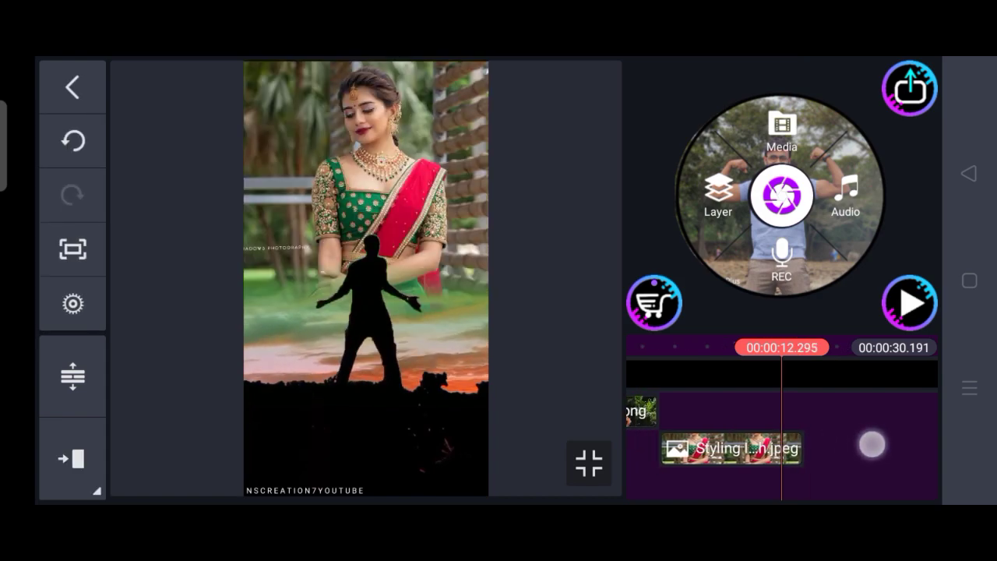
pyautogui.click(909, 303)
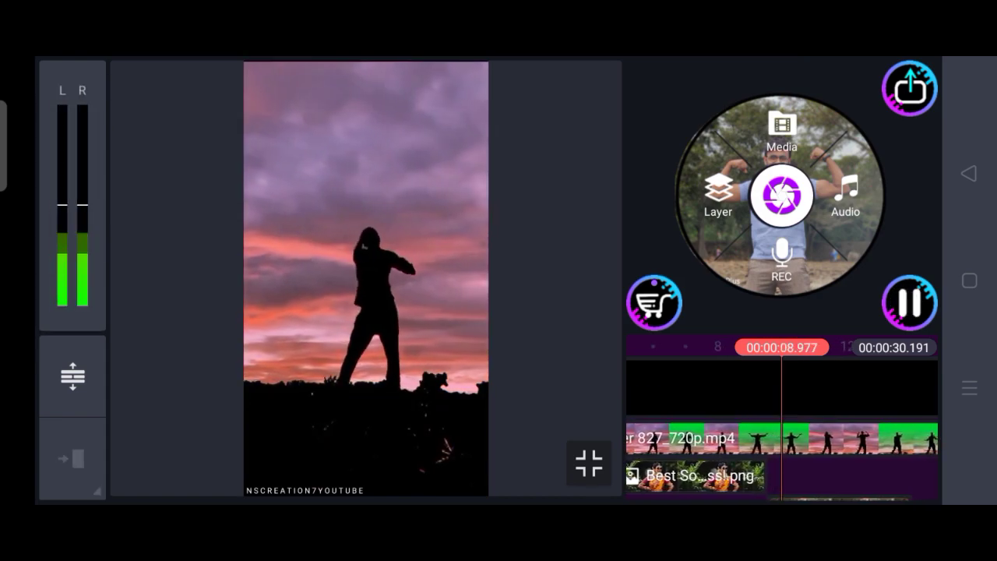